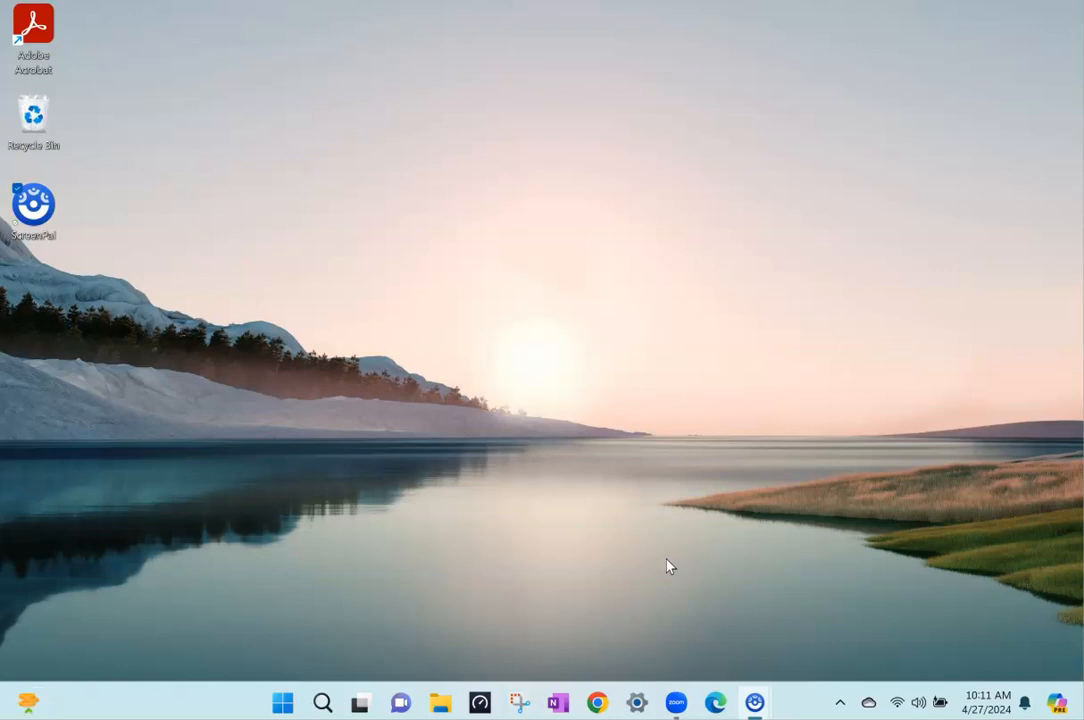
mouse_move(671, 573)
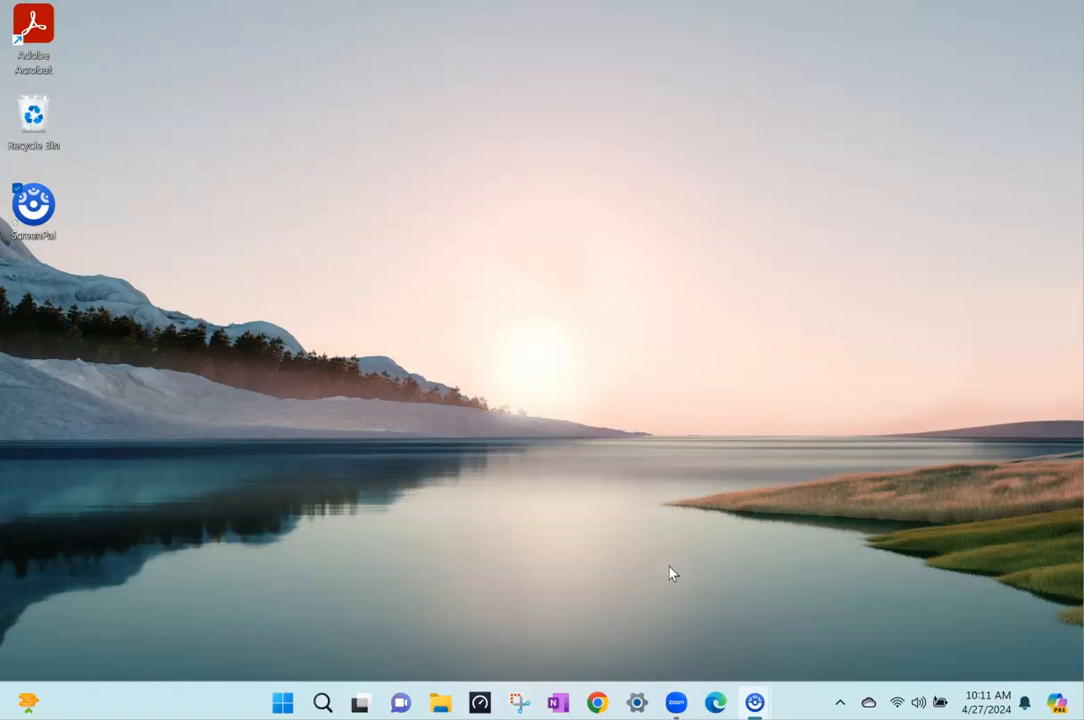
Launch Zoom and open the update window offering version 6.0.4 over 6.0.3
click(676, 702)
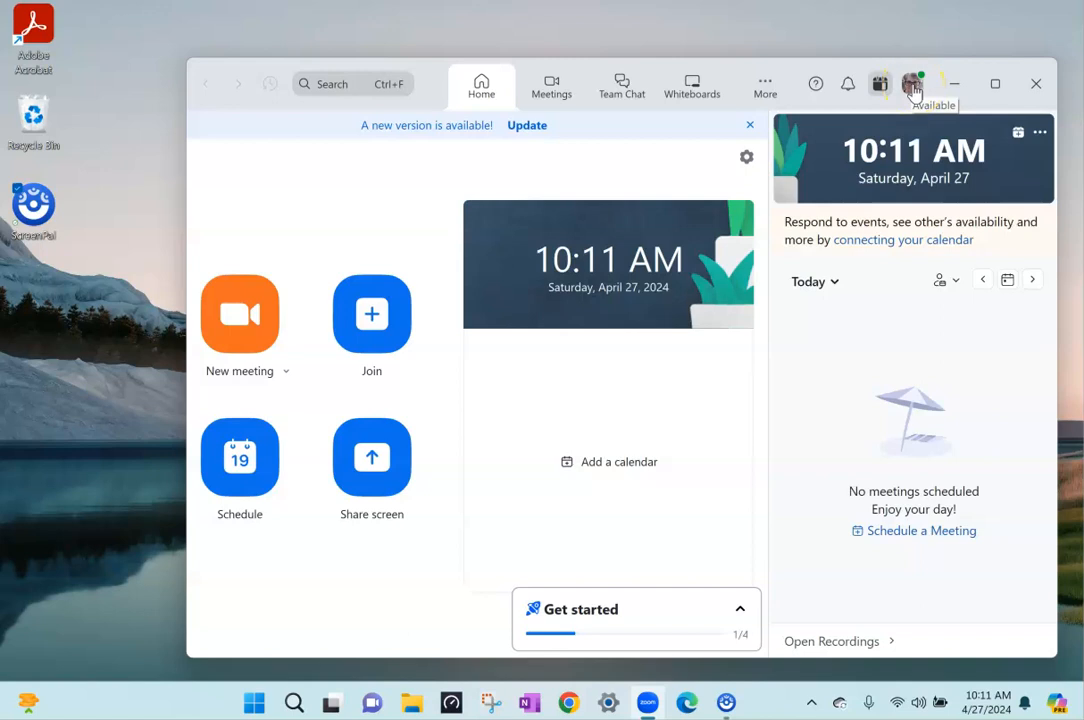
click(912, 84)
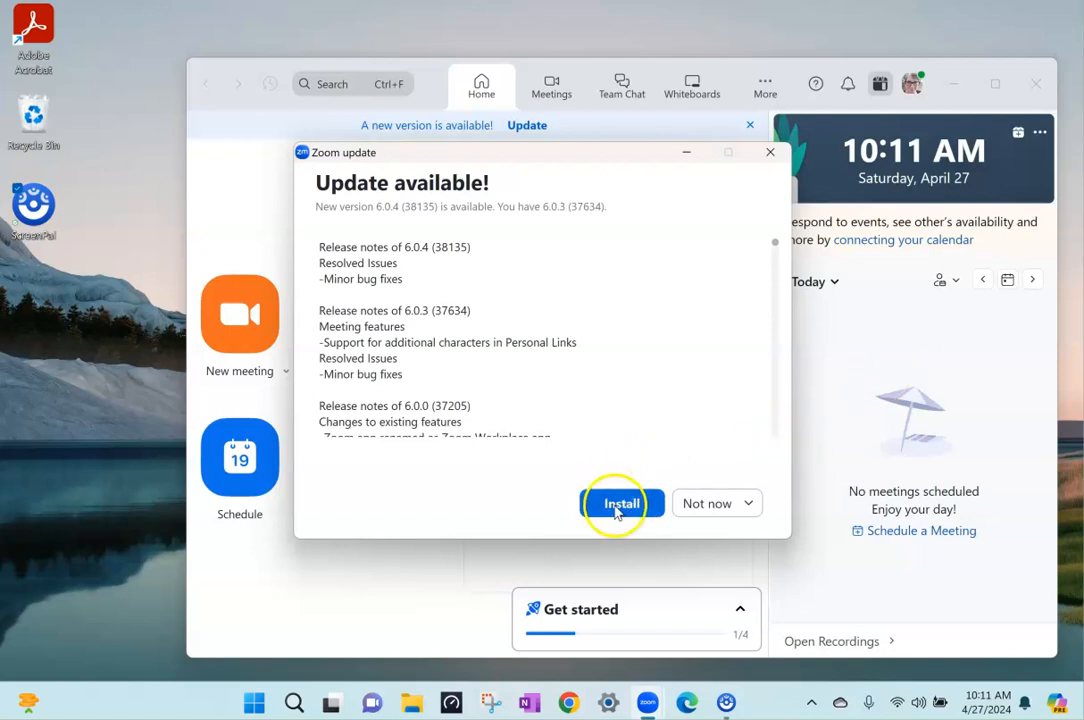
Install the Zoom 6.0.4 update
click(621, 503)
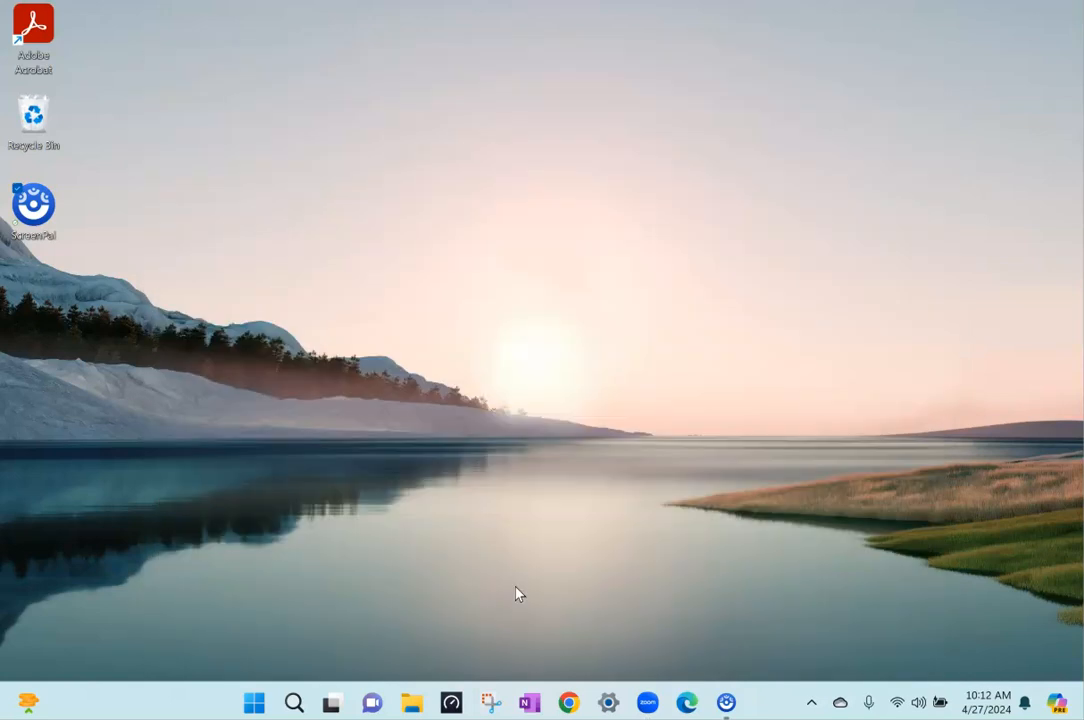
Reopen Zoom from the taskbar once the update finishes
click(647, 701)
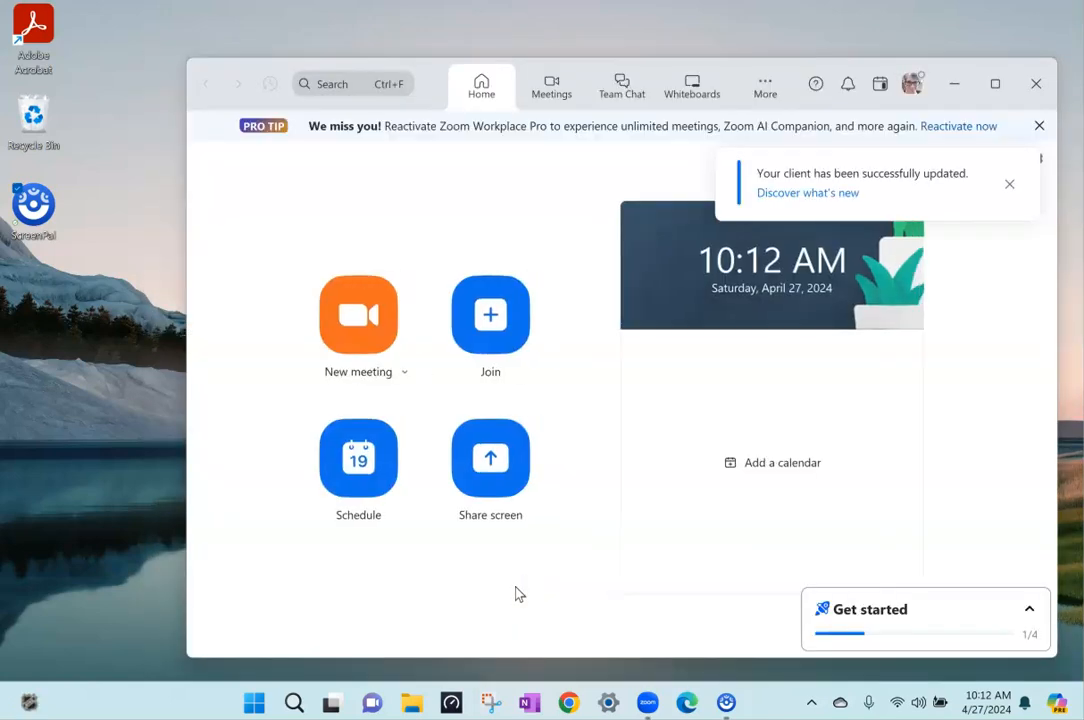